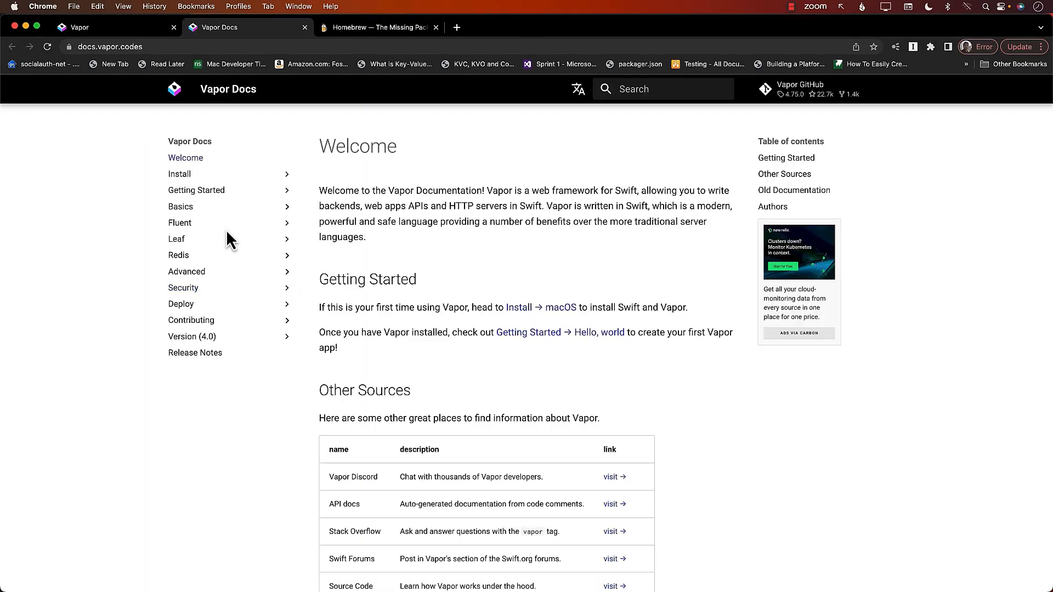
Step: Open Vapor Docs' Install on macOS page and select 'brew' in the Install Toolbox command
{"action": "left_click", "coordinate": [180, 173]}
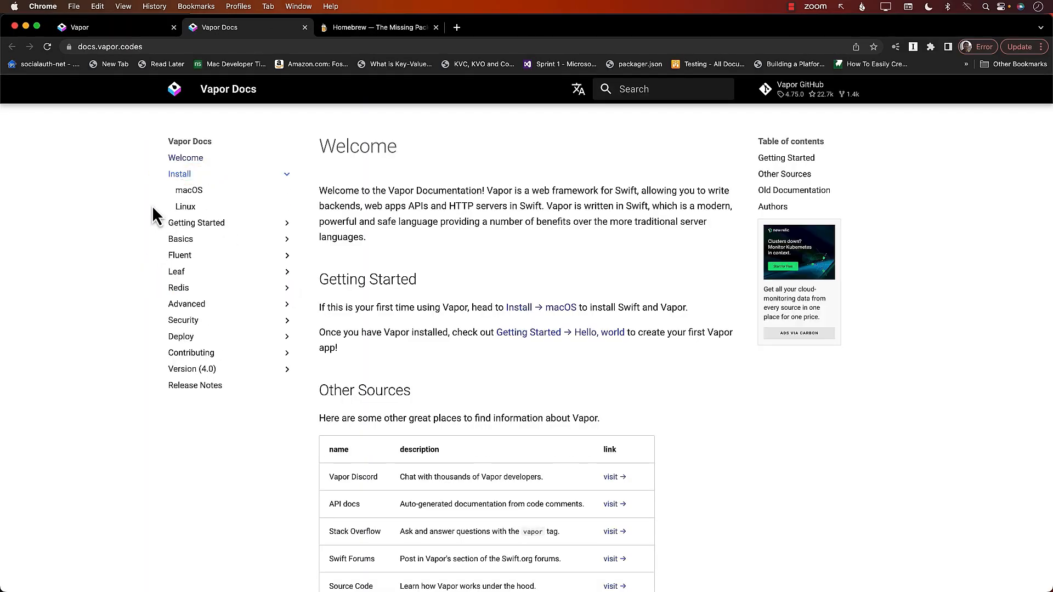
{"action": "left_click", "coordinate": [189, 190]}
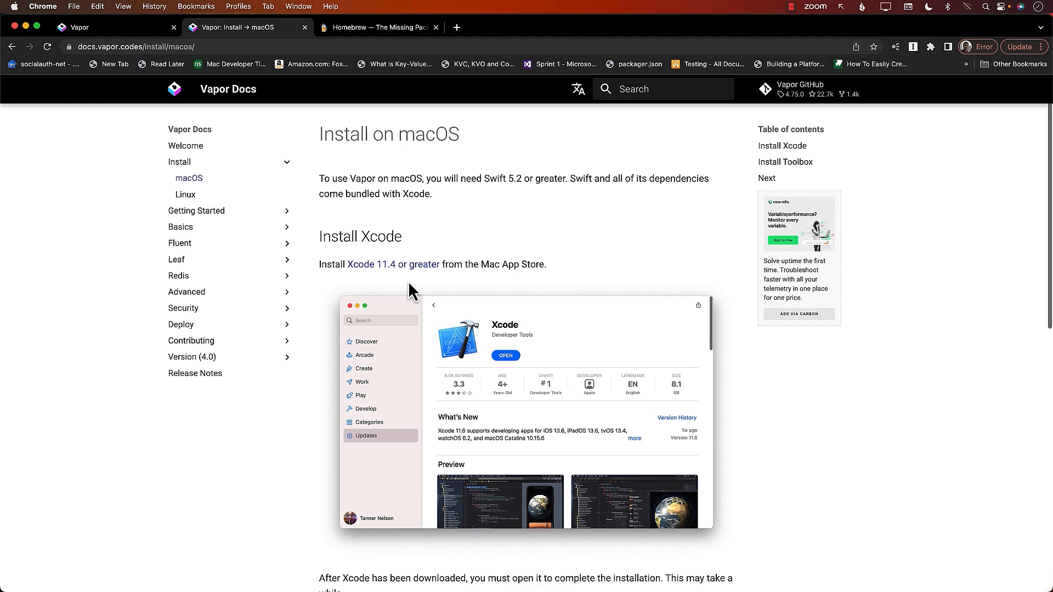
{"action": "mouse_move", "coordinate": [638, 273]}
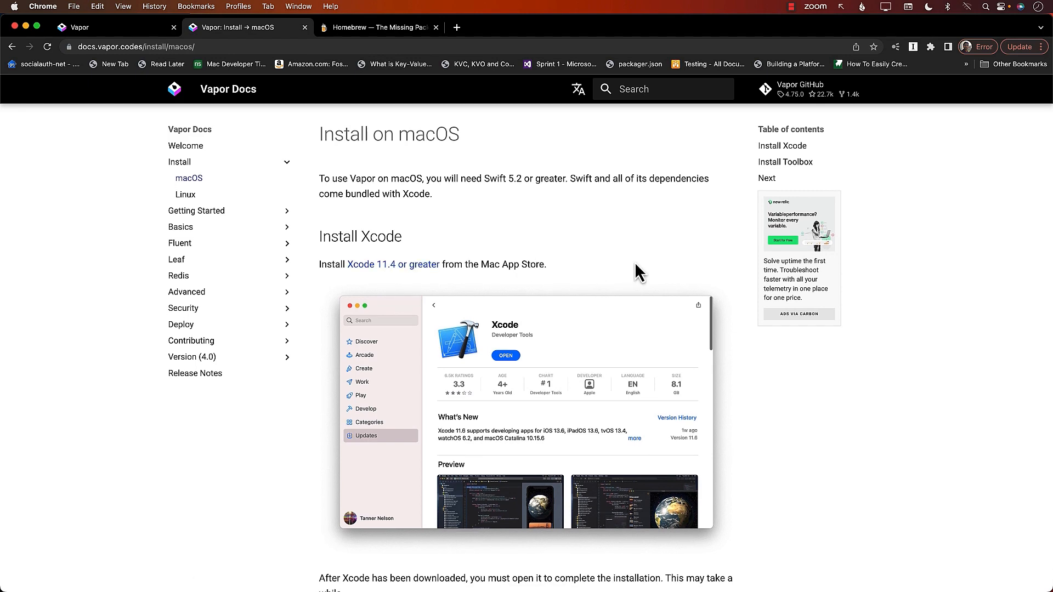
{"action": "scroll", "scroll_direction": "down", "scroll_amount": 3}
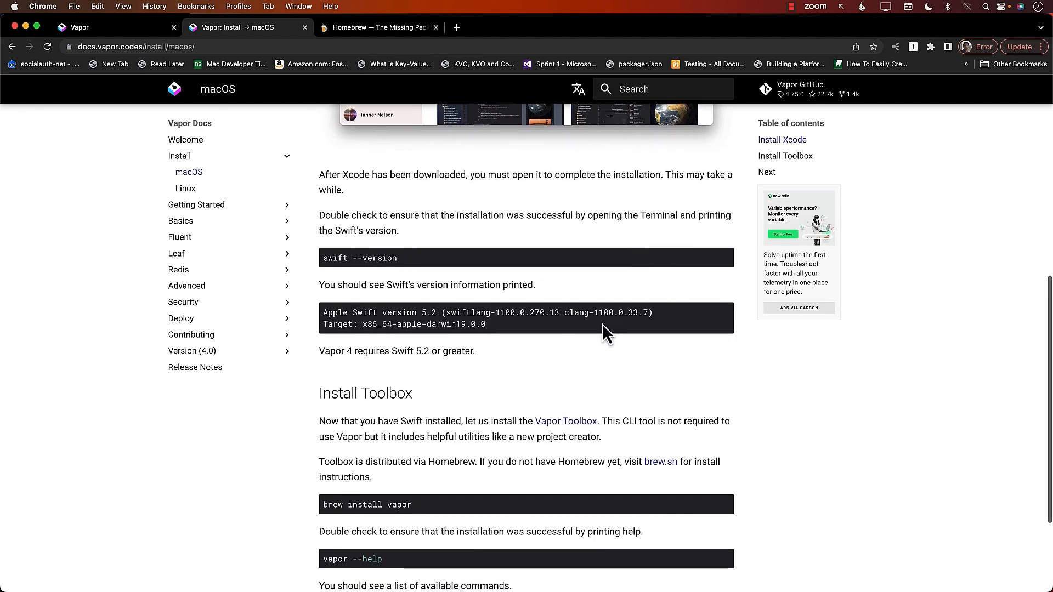
{"action": "scroll", "scroll_direction": "down", "scroll_amount": 3}
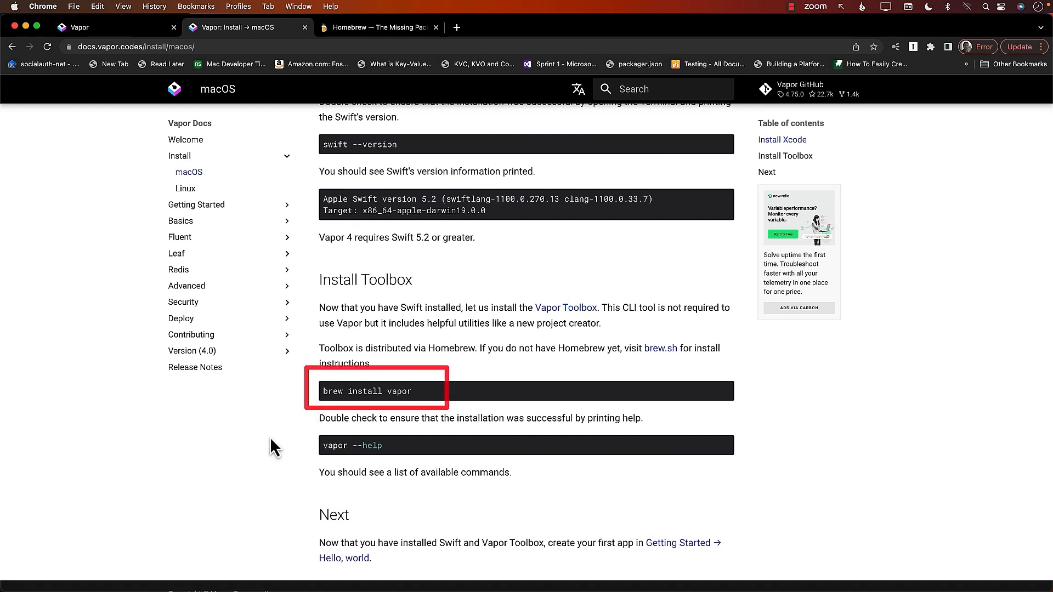
{"action": "double_click", "coordinate": [332, 391]}
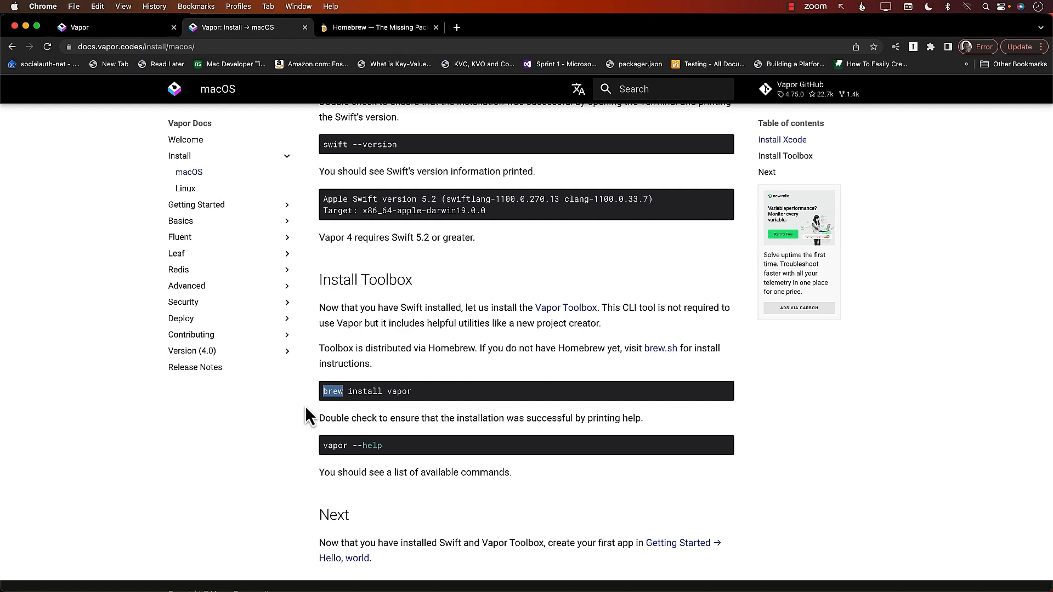
{"action": "left_click", "coordinate": [380, 27]}
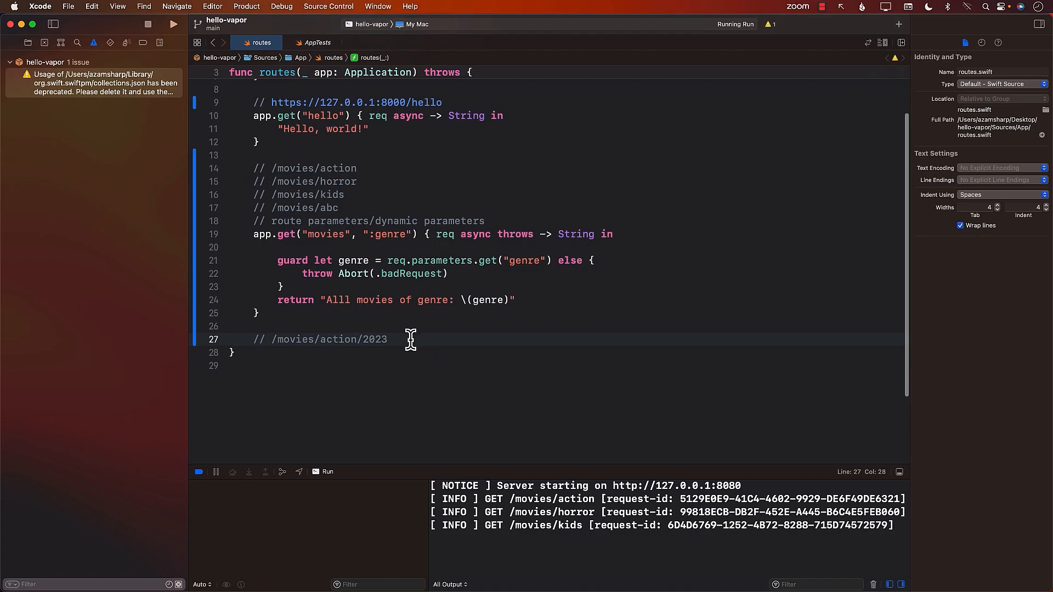
Step: Type app.get("movies", ":genre", ":year") with an async throwing req closure below the comment
{"action": "type", "text": "app.get(\"movie\")"}
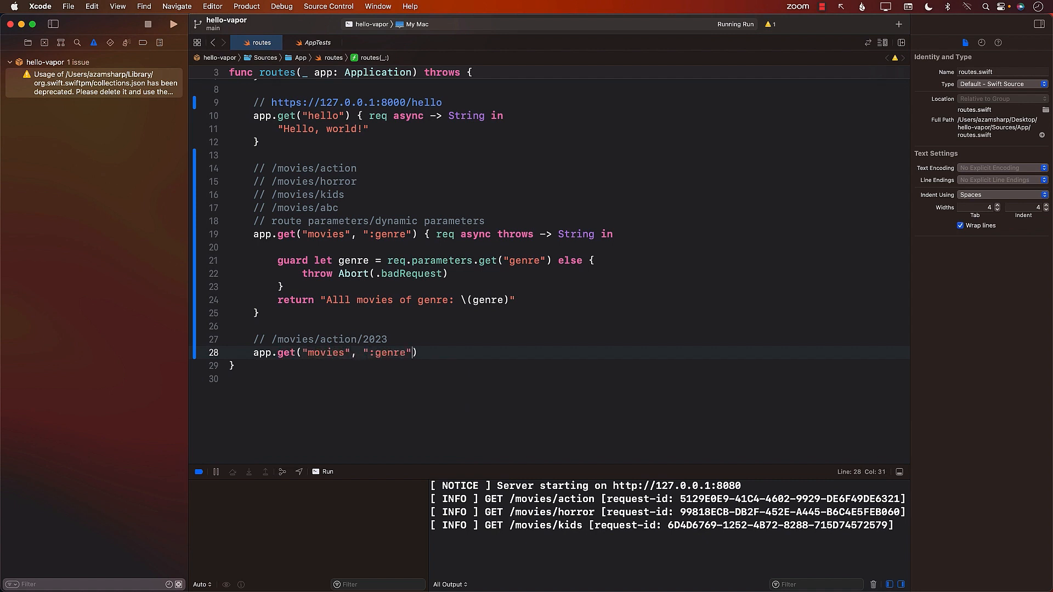
{"action": "type", "text": ", \"L\""}
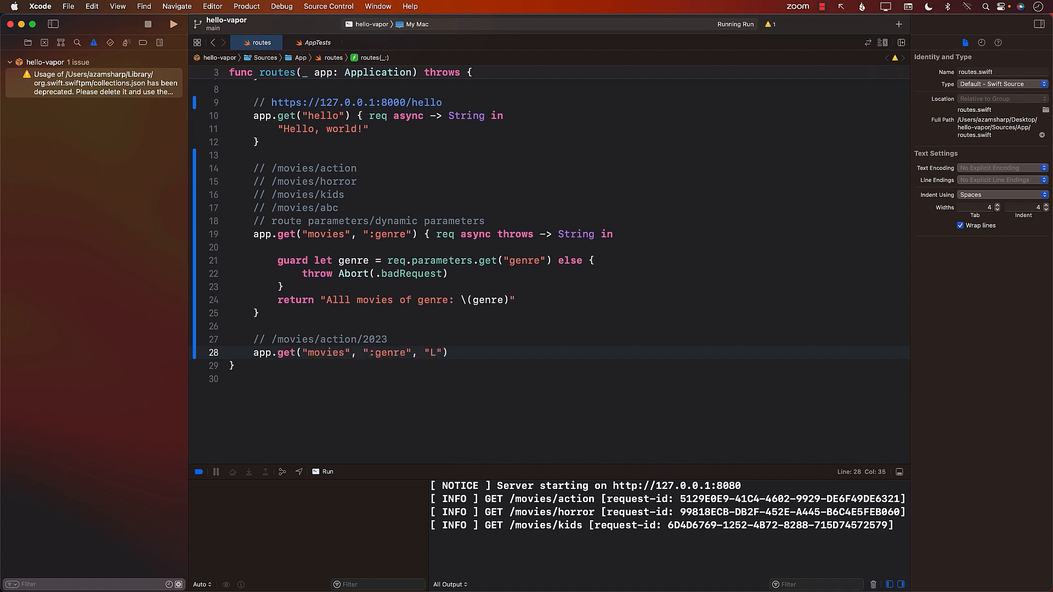
{"action": "type", "text": ":year\") {"}
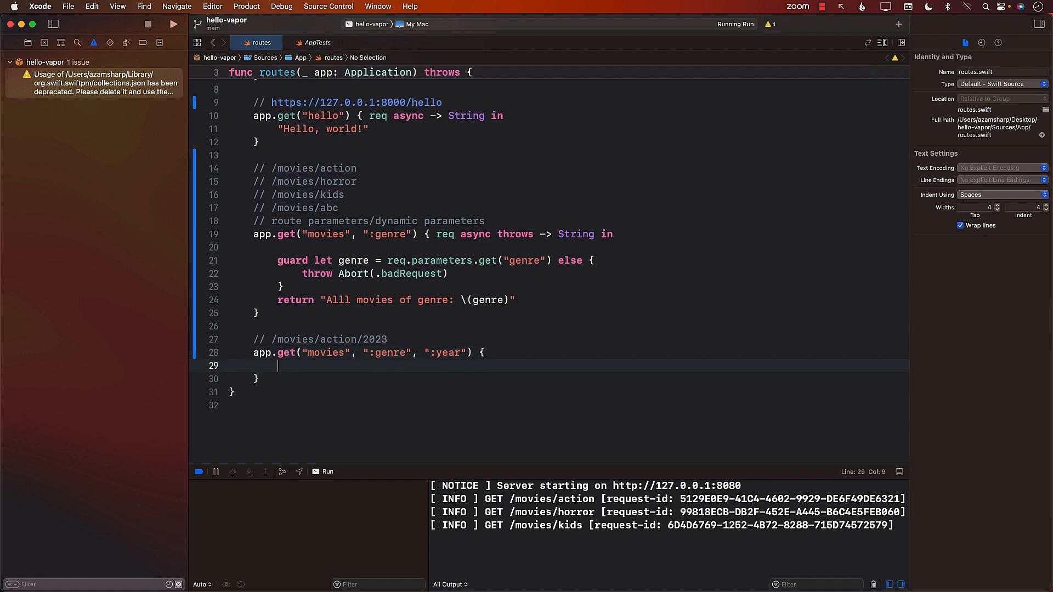
{"action": "type", "text": "req async thw"}
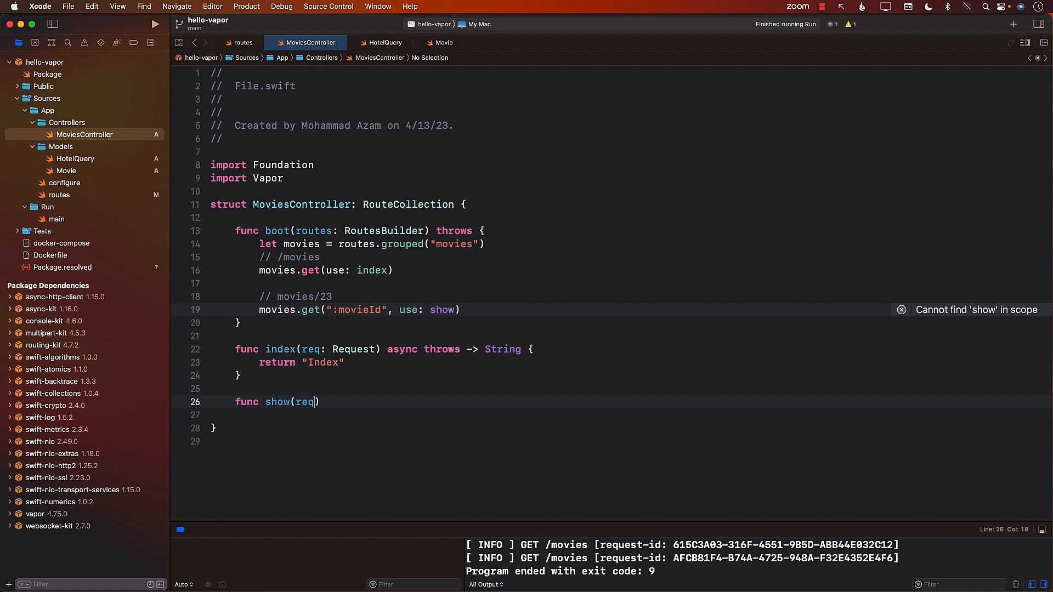
Step: Finish the show(req: Request) async throws -> String signature and start the body with req.parameters
{"action": "type", "text": ": Request"}
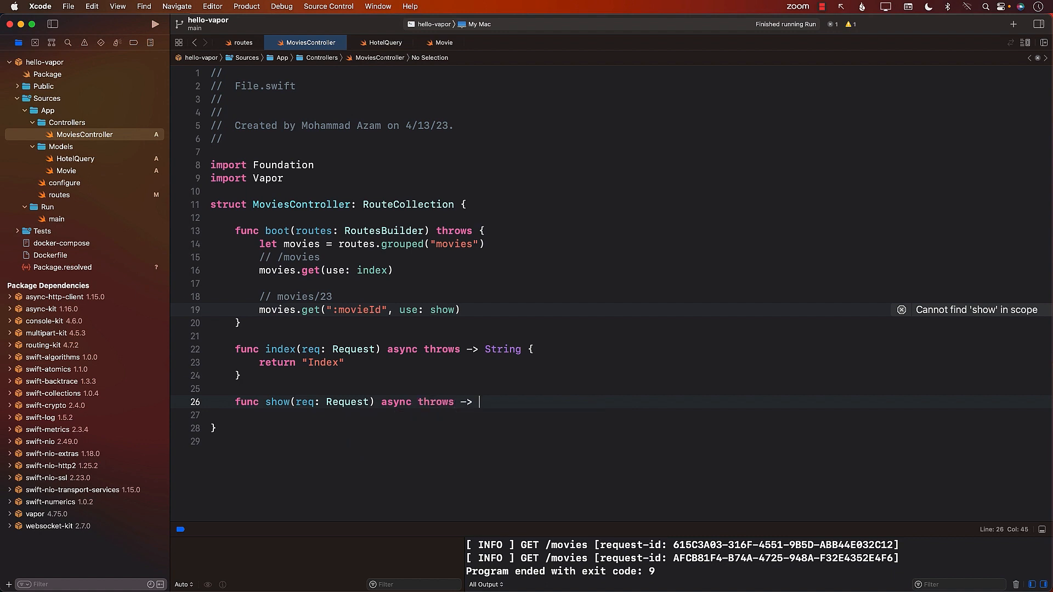
{"action": "type", "text": "String {"}
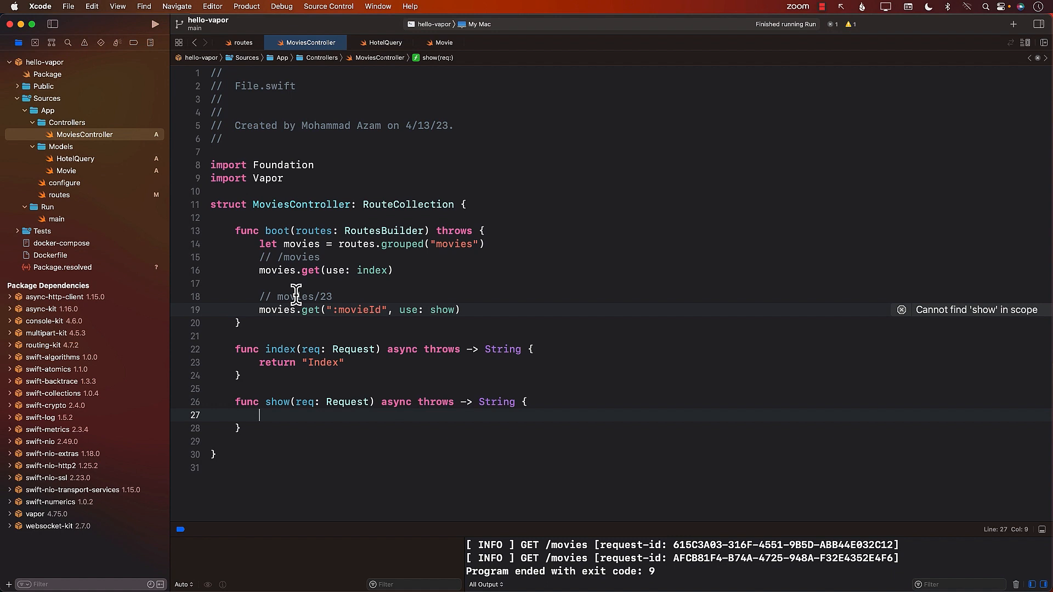
{"action": "mouse_move", "coordinate": [284, 416]}
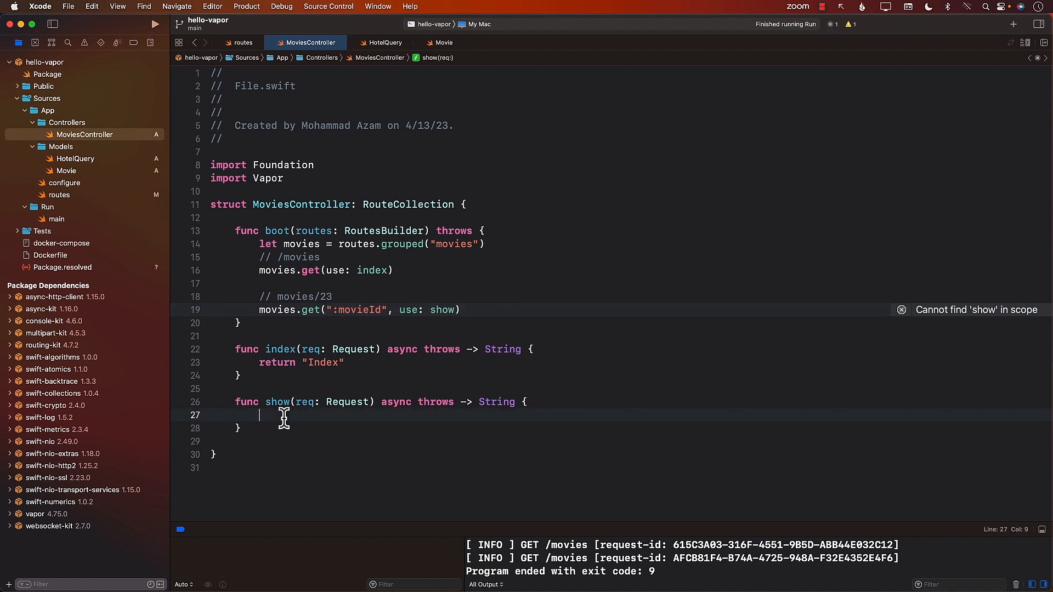
{"action": "type", "text": "req"}
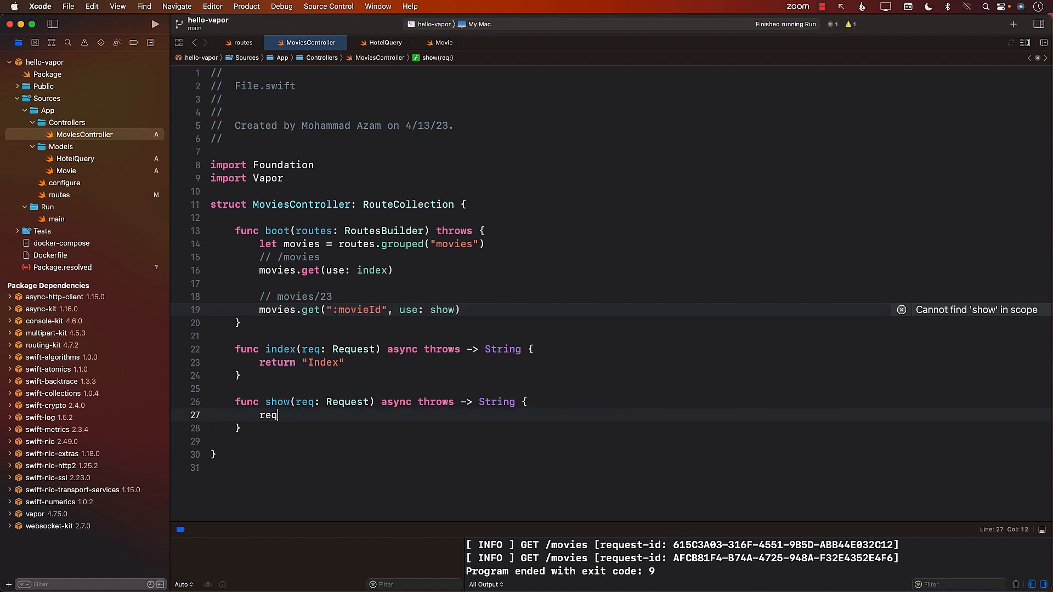
{"action": "type", "text": ".parameters"}
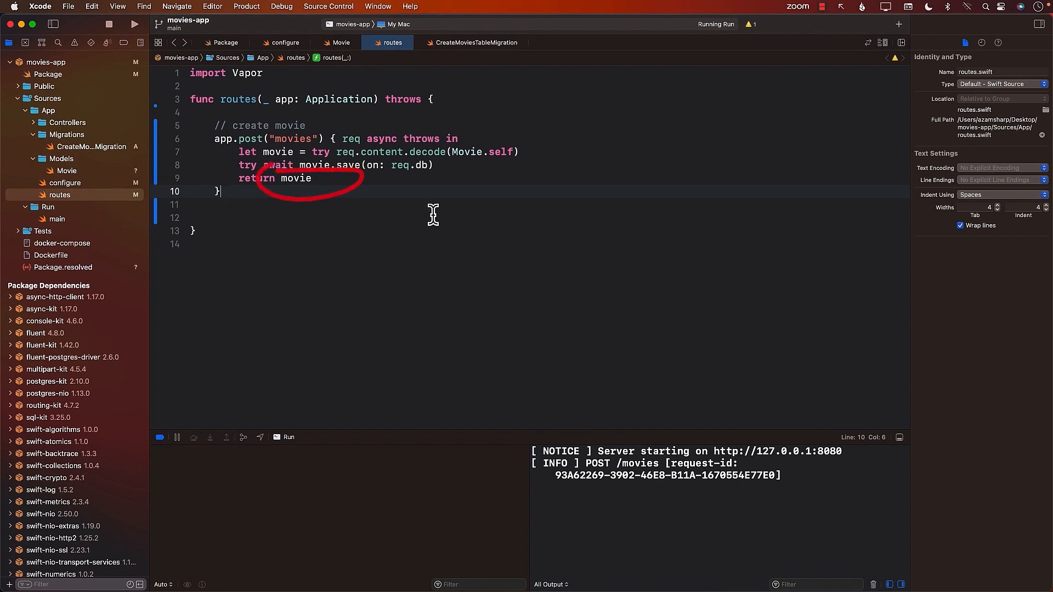
Step: Show the app.post("movies") route, then change the Postman JSON title to "Superman"
{"action": "left_click", "coordinate": [313, 178]}
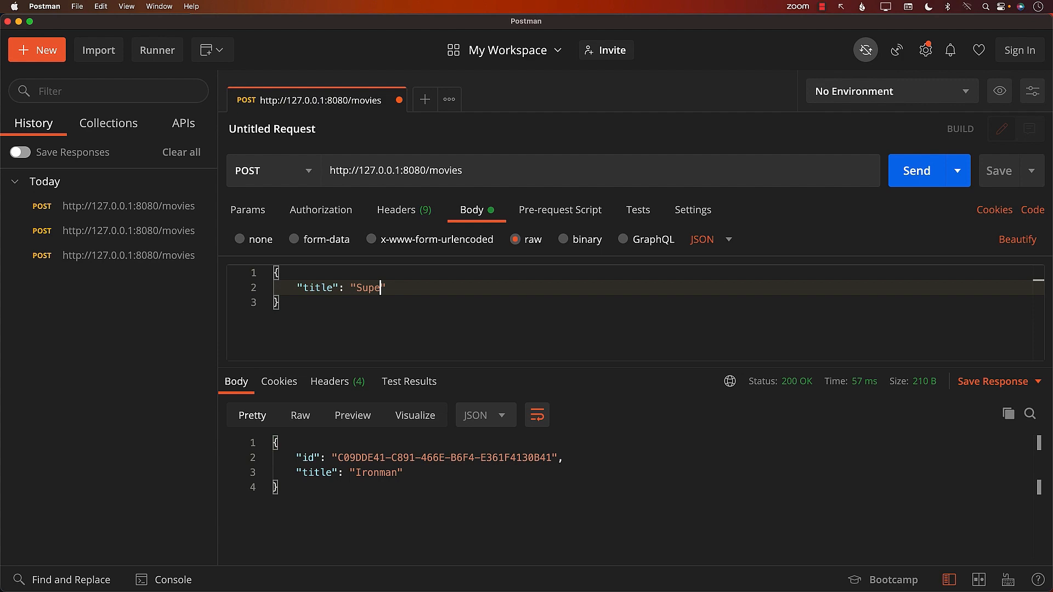
{"action": "type", "text": "rman"}
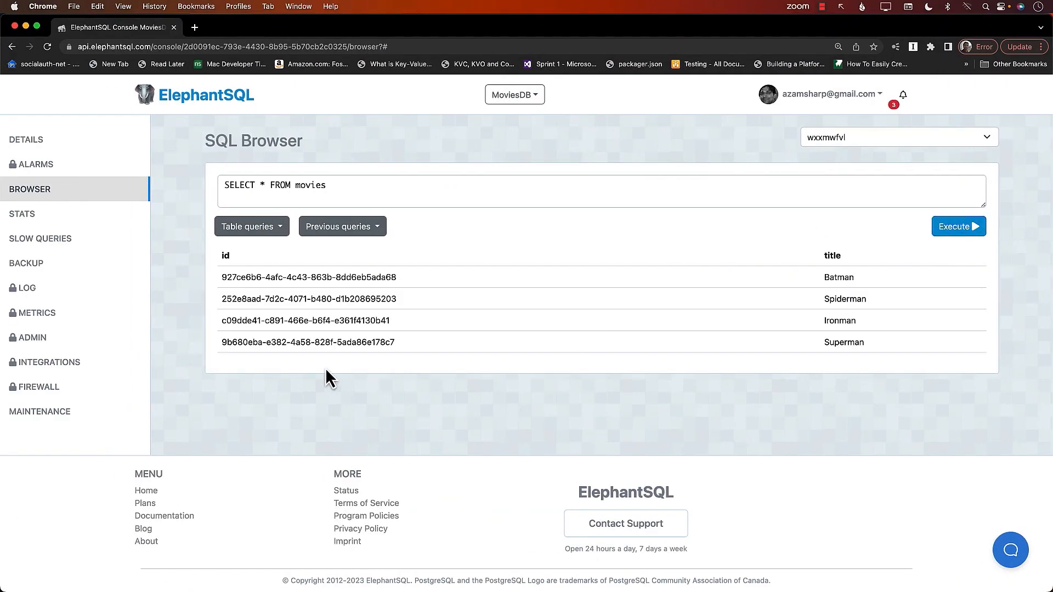
{"action": "mouse_move", "coordinate": [520, 419]}
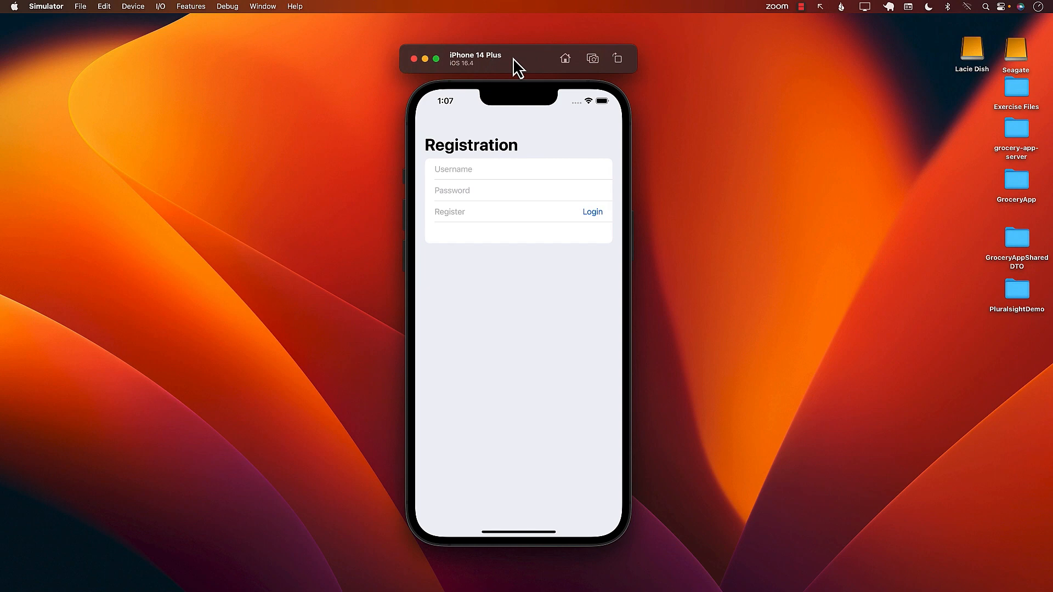
{"action": "mouse_move", "coordinate": [514, 141]}
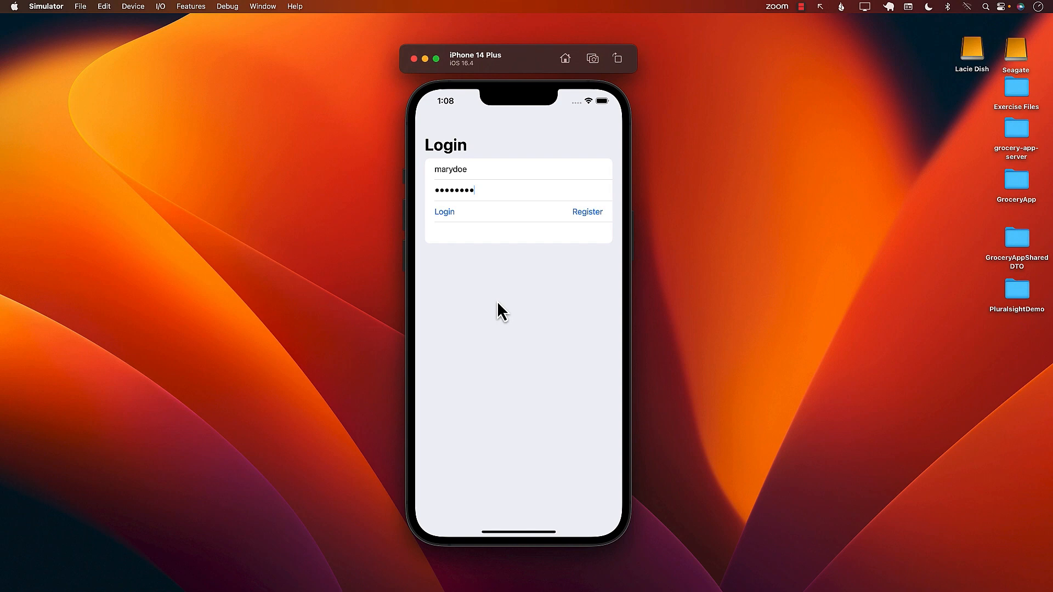
Step: Log in to the grocery app with the entered username and password
{"action": "left_click", "coordinate": [444, 212]}
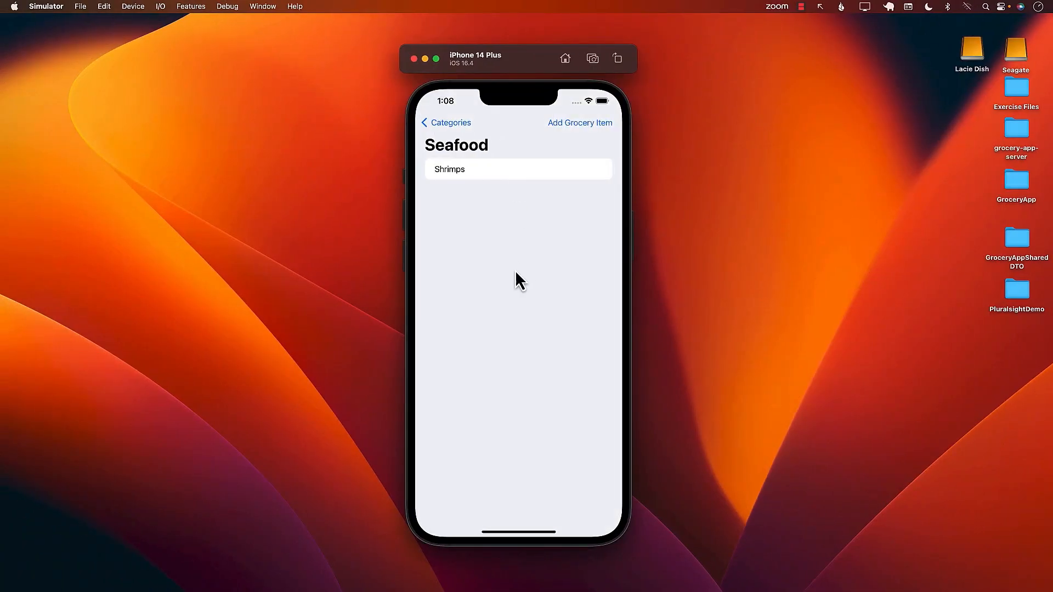
Step: Add a purple Beverages category from the Categories list and open its empty item list
{"action": "left_click", "coordinate": [446, 122]}
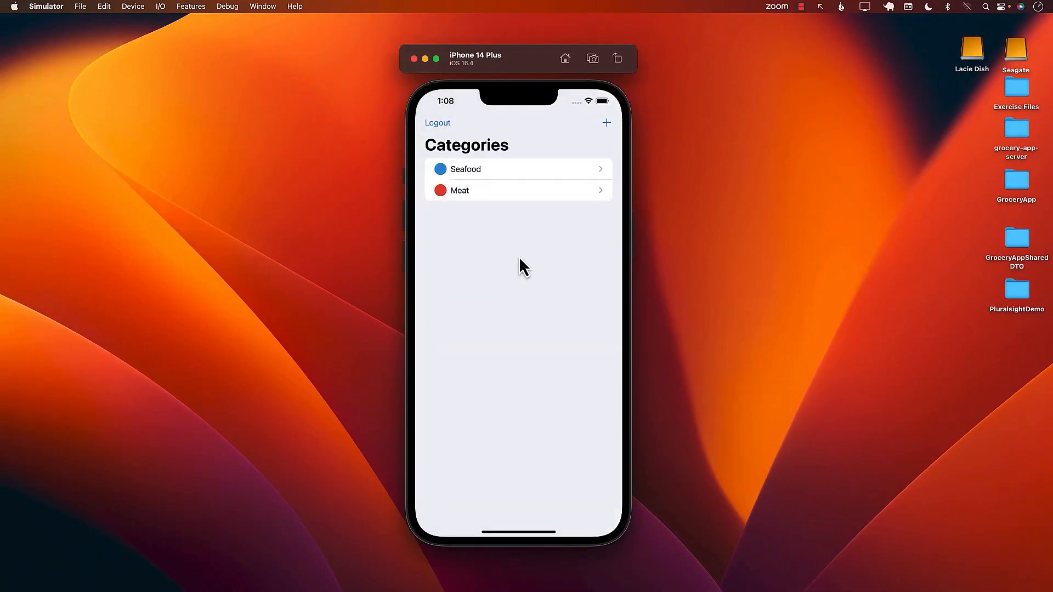
{"action": "left_click", "coordinate": [606, 123]}
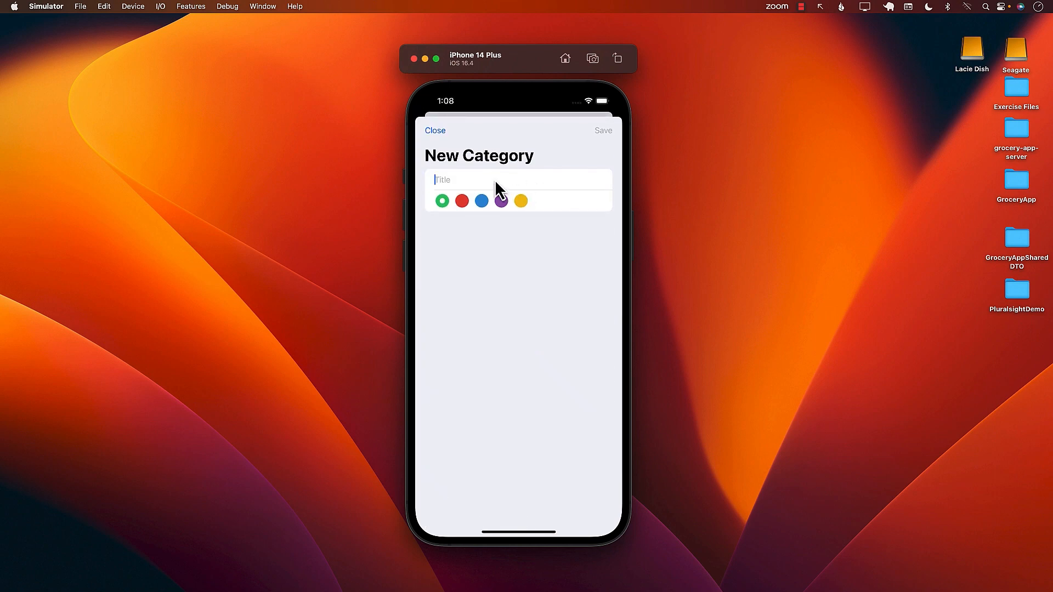
{"action": "type", "text": "Be"}
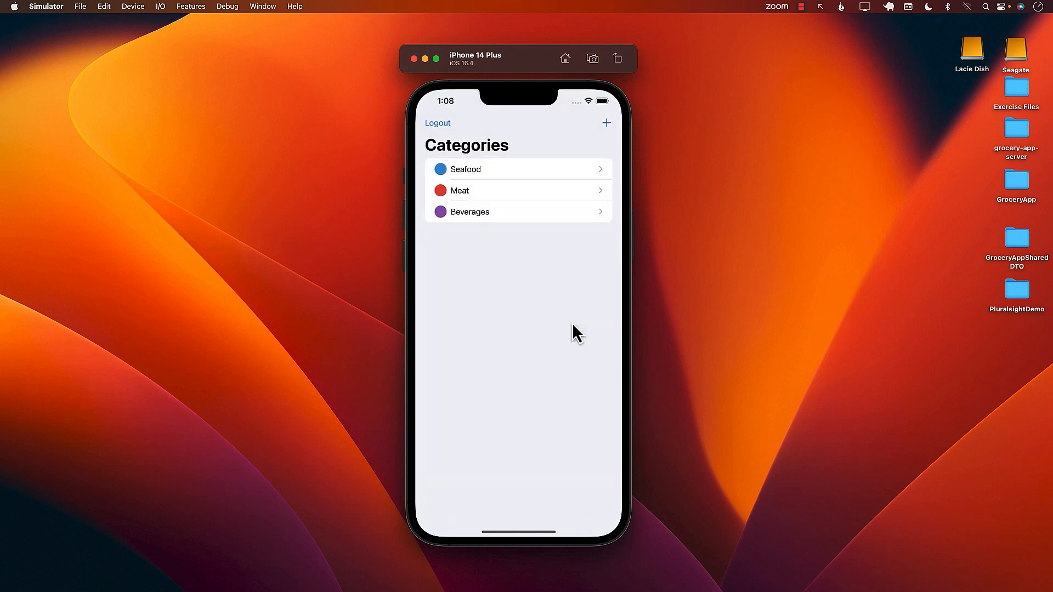
{"action": "left_click", "coordinate": [470, 212]}
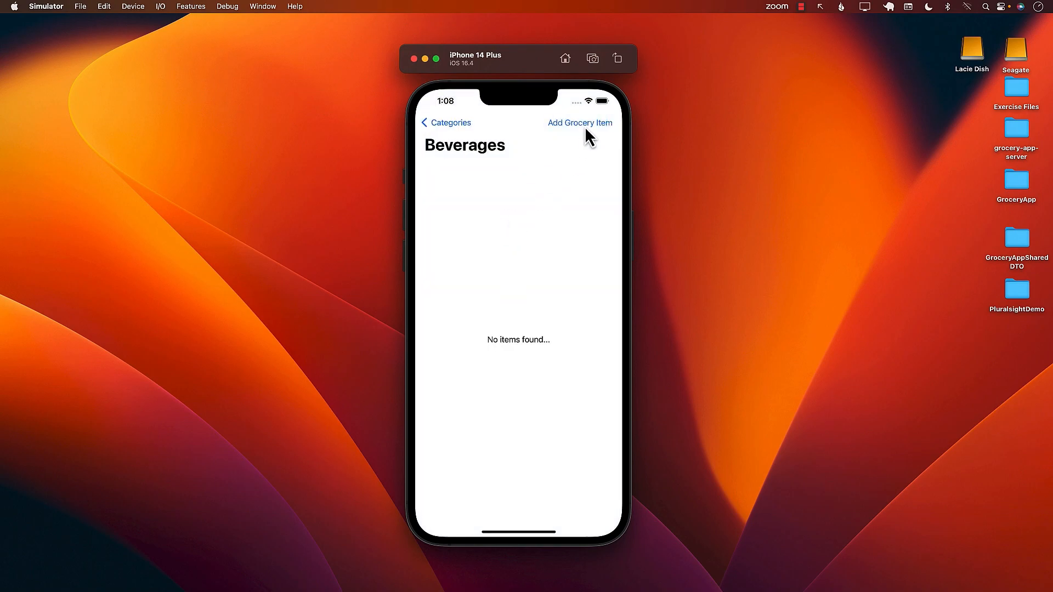